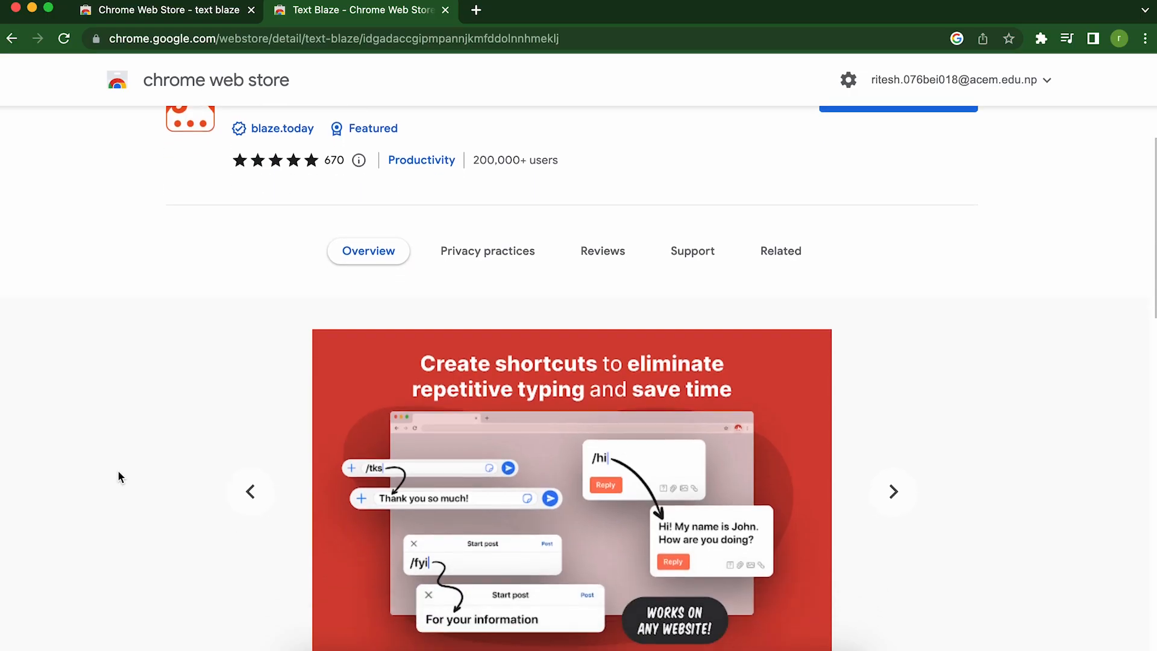
- Scroll the Text Blaze listing and advance its screenshot carousel to the webpage-clipping templates image
{"action": "scroll", "scroll_direction": "down", "scroll_amount": 3}
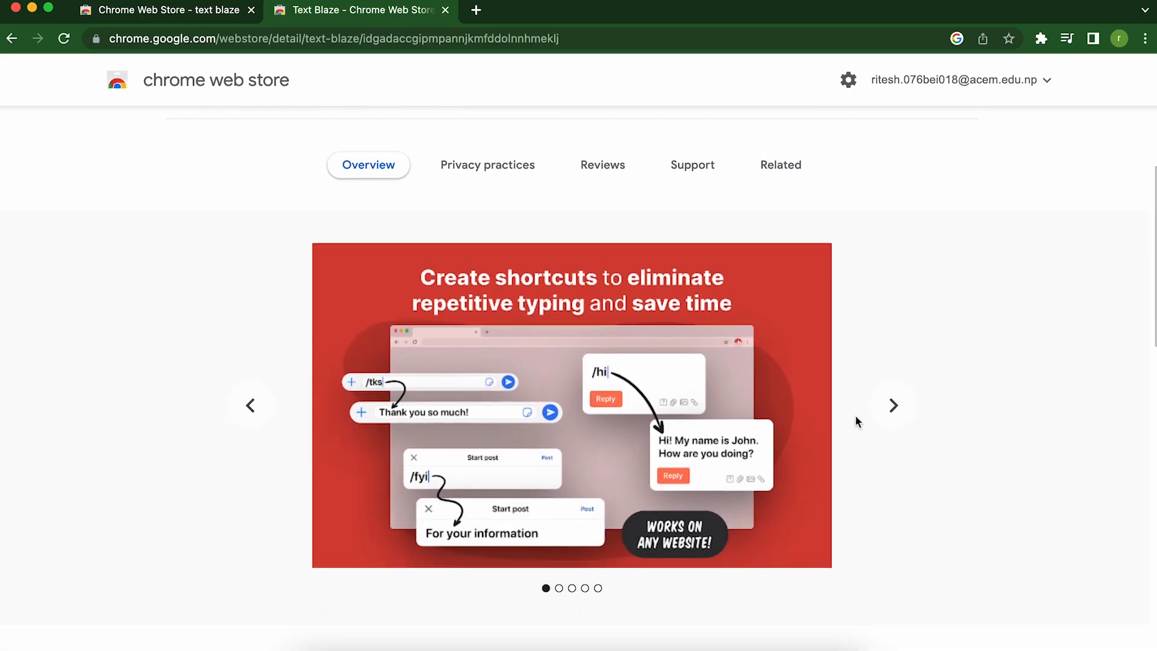
{"action": "left_click", "coordinate": [892, 406]}
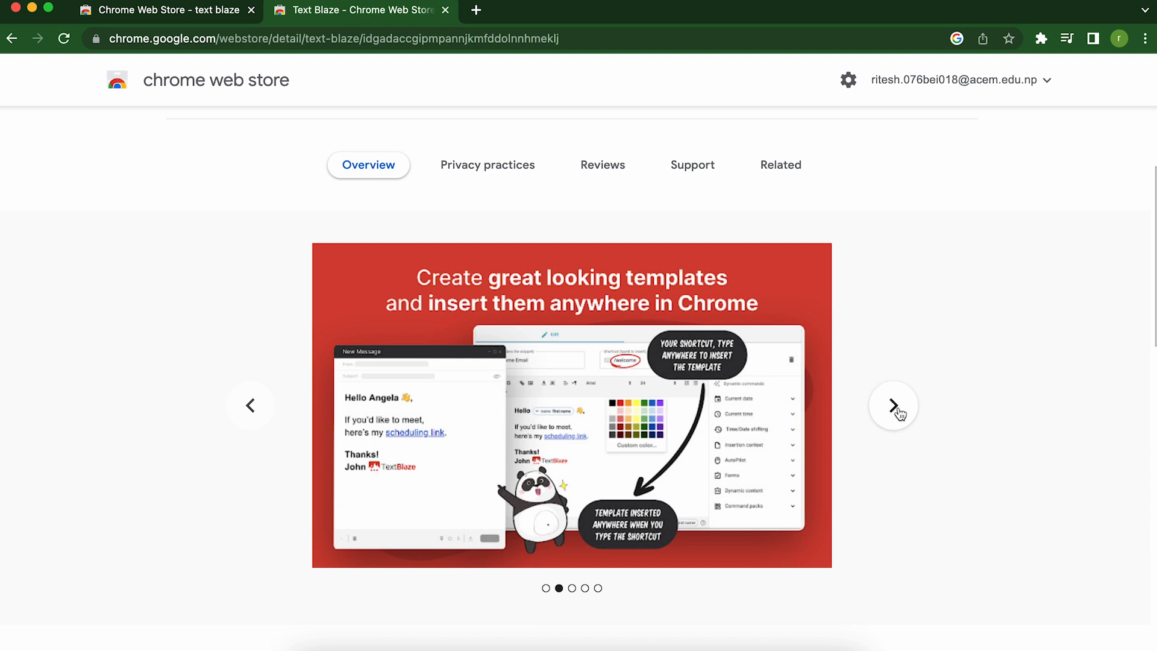
{"action": "left_click", "coordinate": [893, 405]}
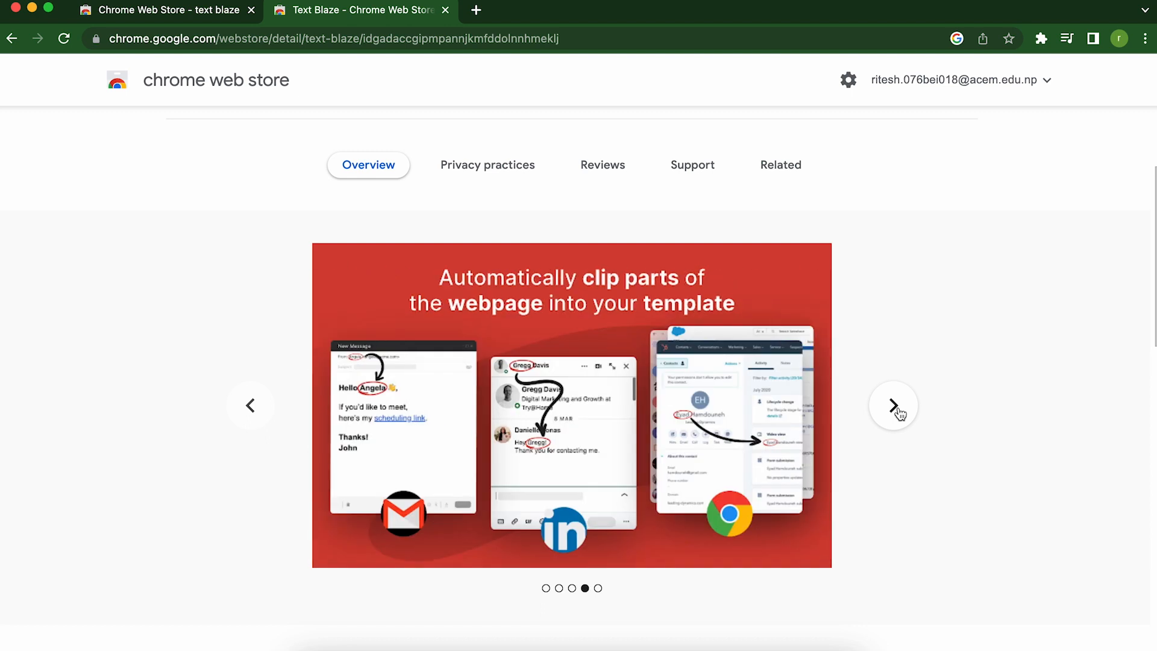
{"action": "left_click", "coordinate": [358, 9]}
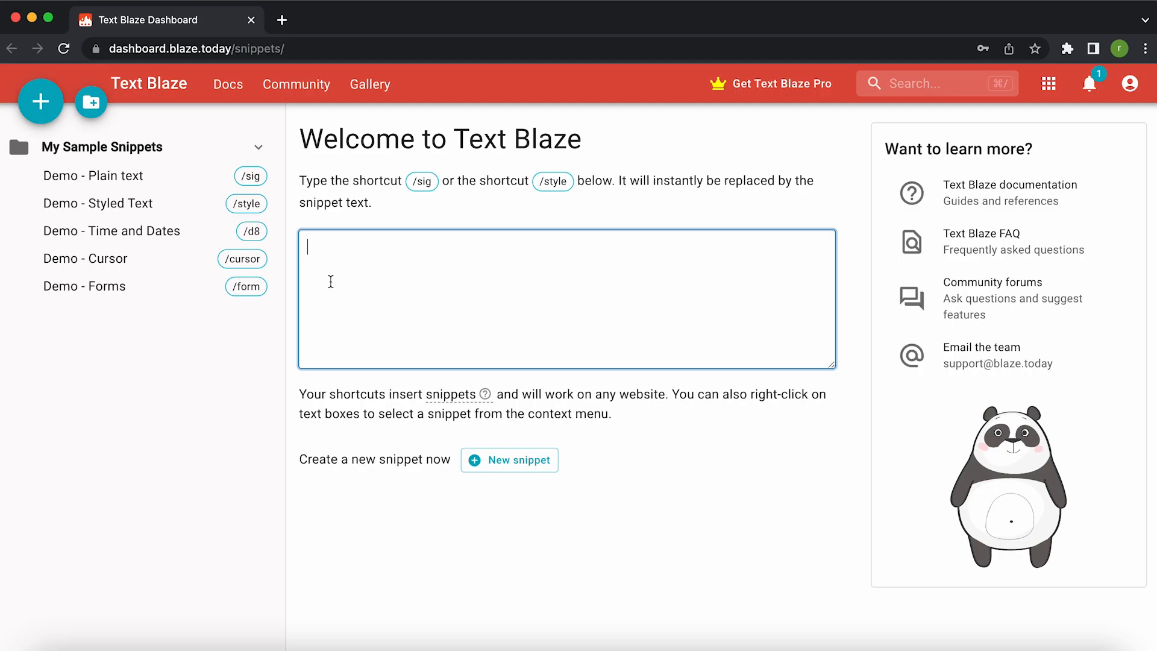
- Create the 'social media' snippet with shortcut /link, starting its text with facebook
{"action": "type", "text": "/for"}
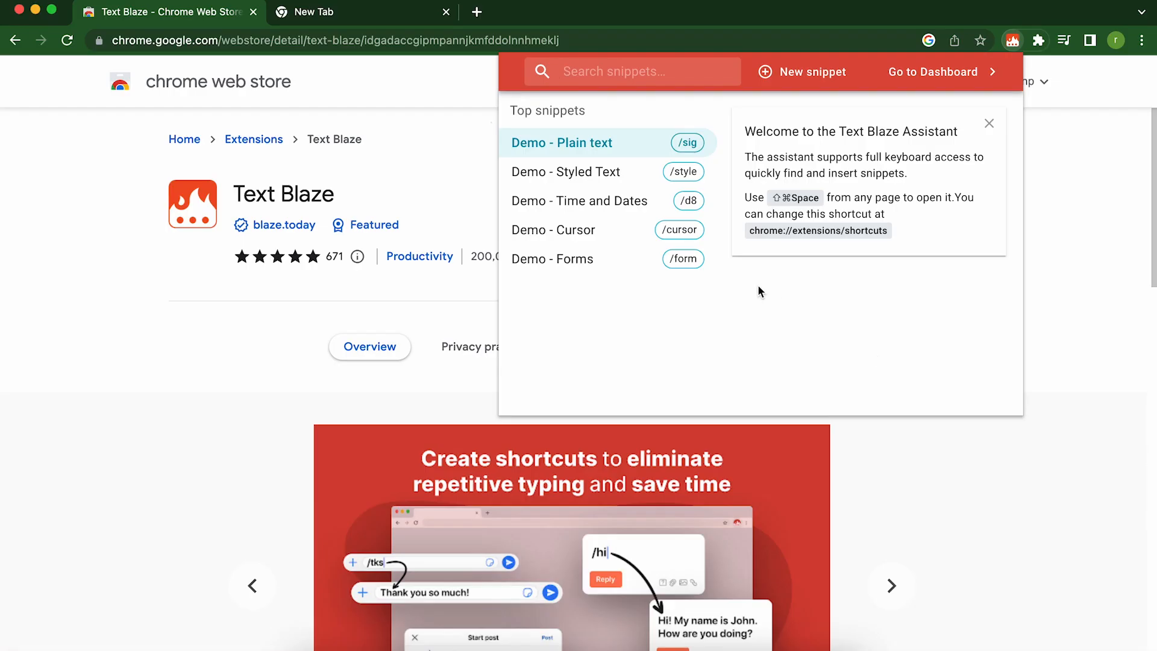
{"action": "mouse_move", "coordinate": [586, 204]}
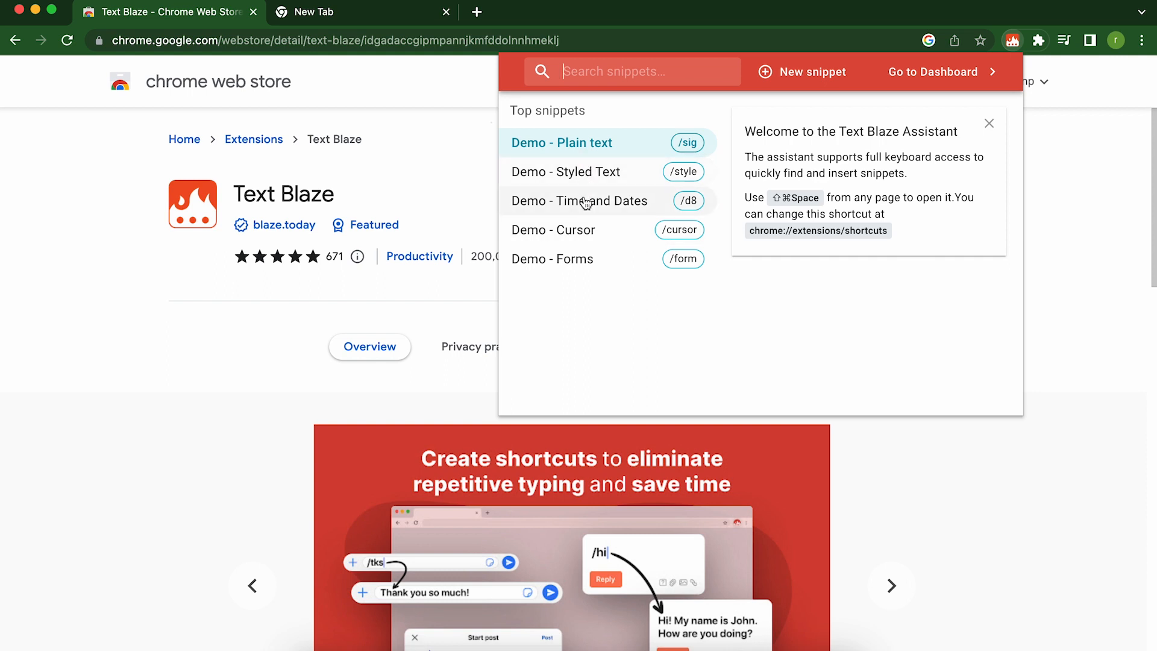
{"action": "mouse_move", "coordinate": [583, 251]}
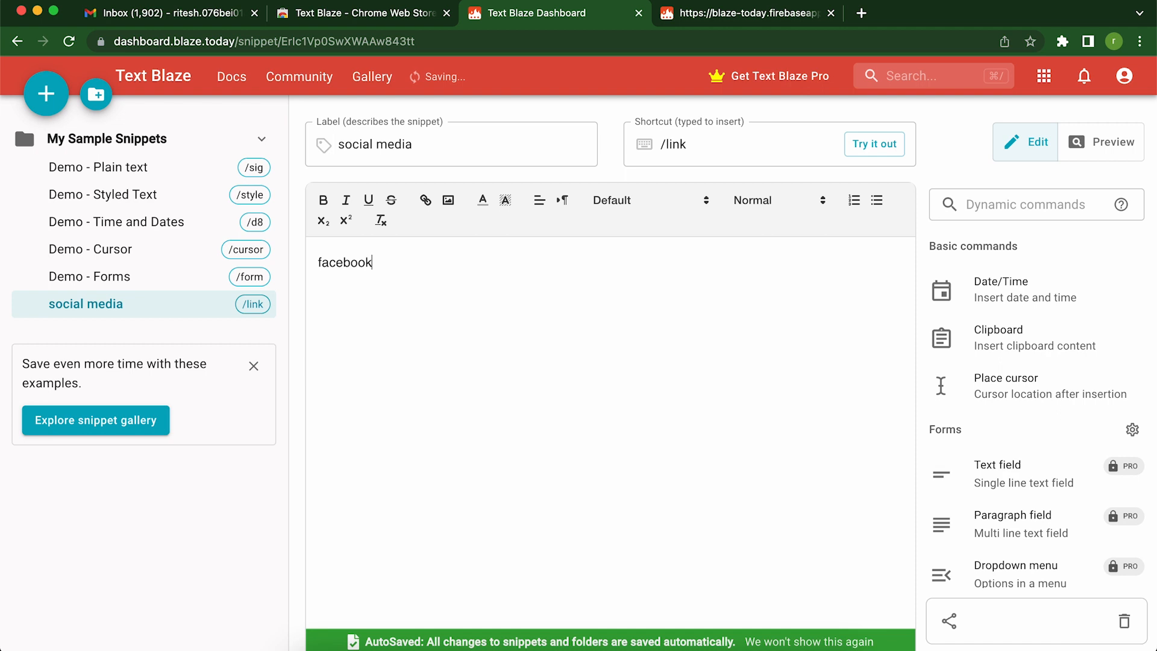
- Type facebook.com, youtube.com and gmail.com on separate lines of the snippet
{"action": "type", "text": ".com"}
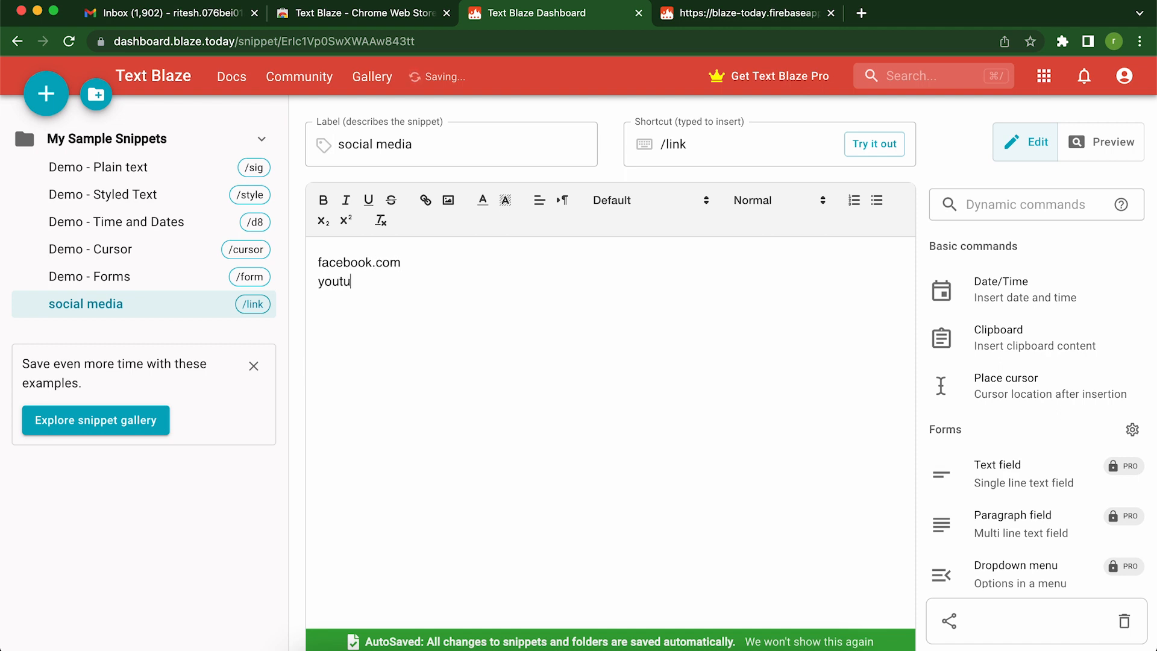
{"action": "type", "text": "be.com"}
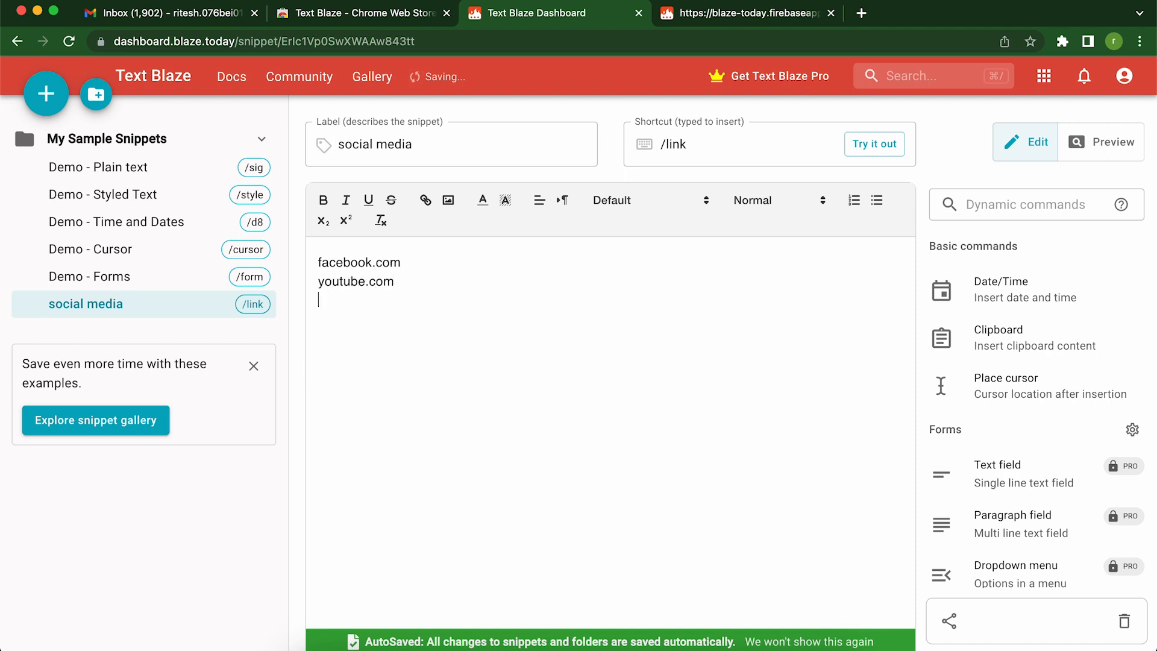
{"action": "type", "text": "gmail.com"}
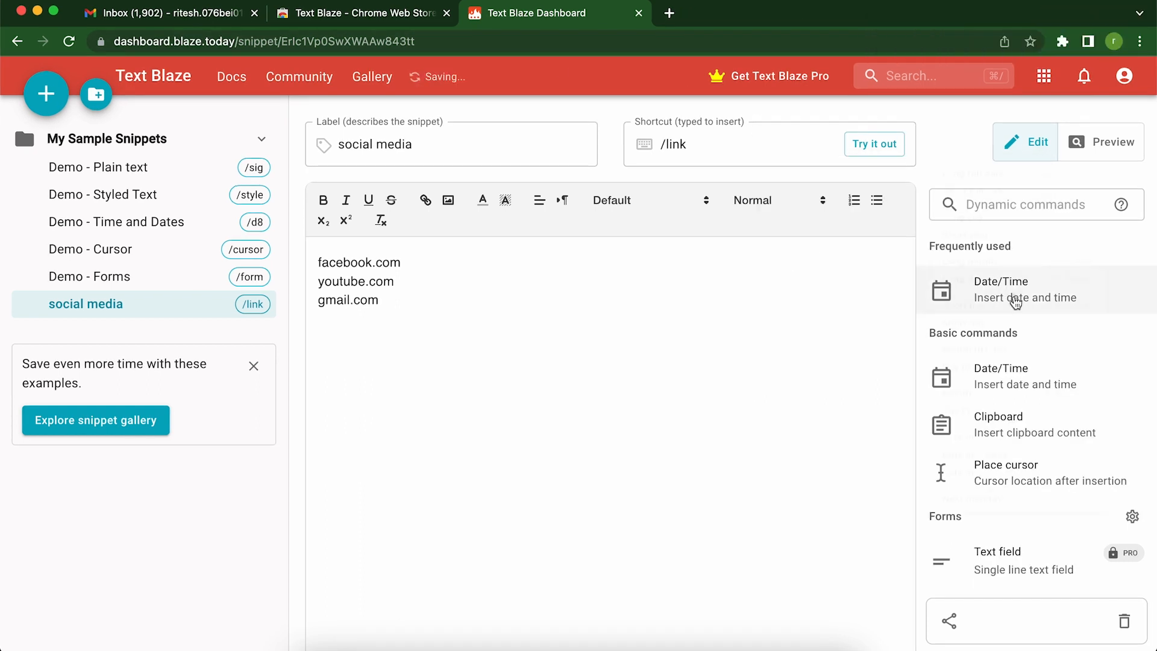
- Show the Date/Time format list from the Dynamic commands panel
{"action": "left_click", "coordinate": [1000, 289]}
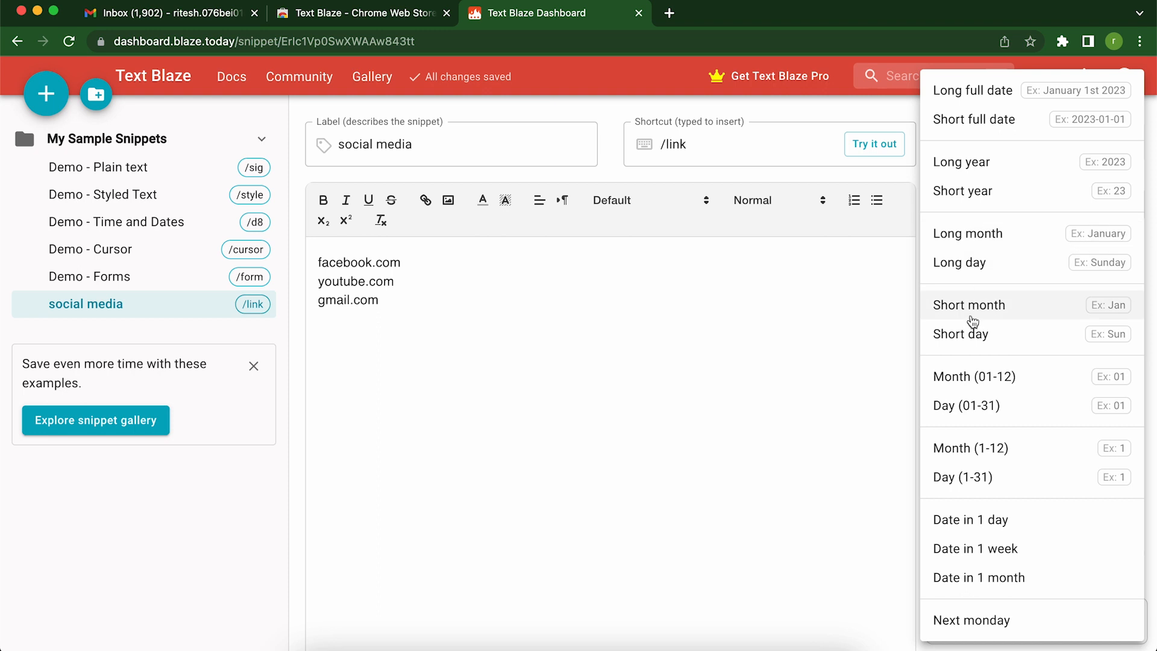
{"action": "mouse_move", "coordinate": [976, 207]}
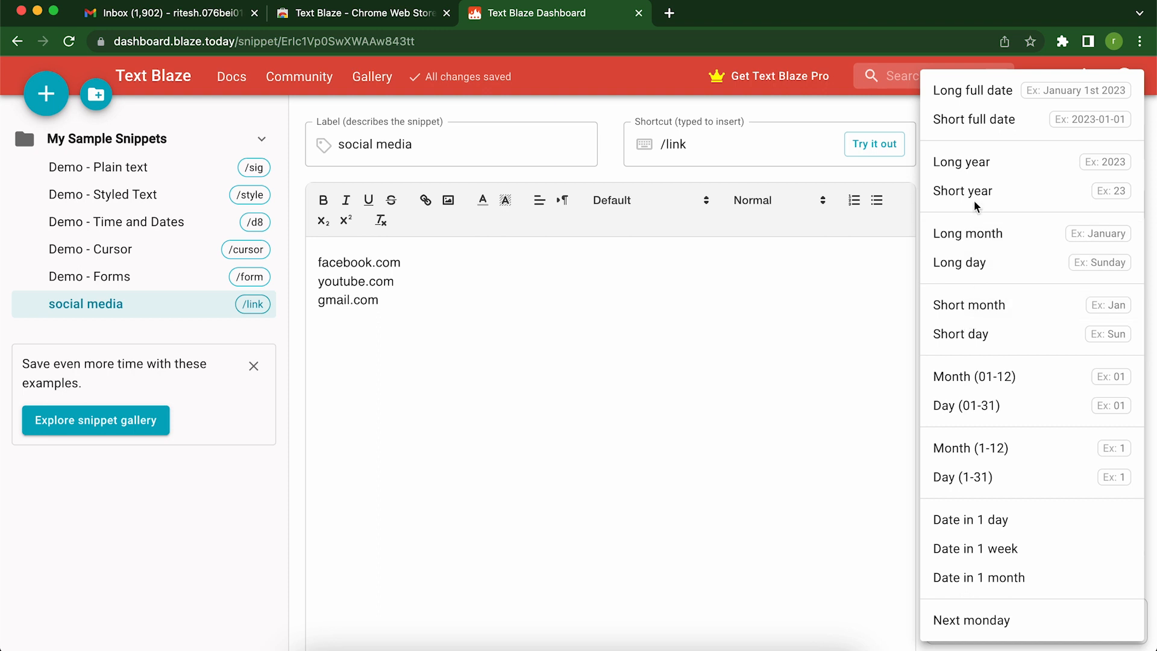
{"action": "left_click", "coordinate": [170, 13]}
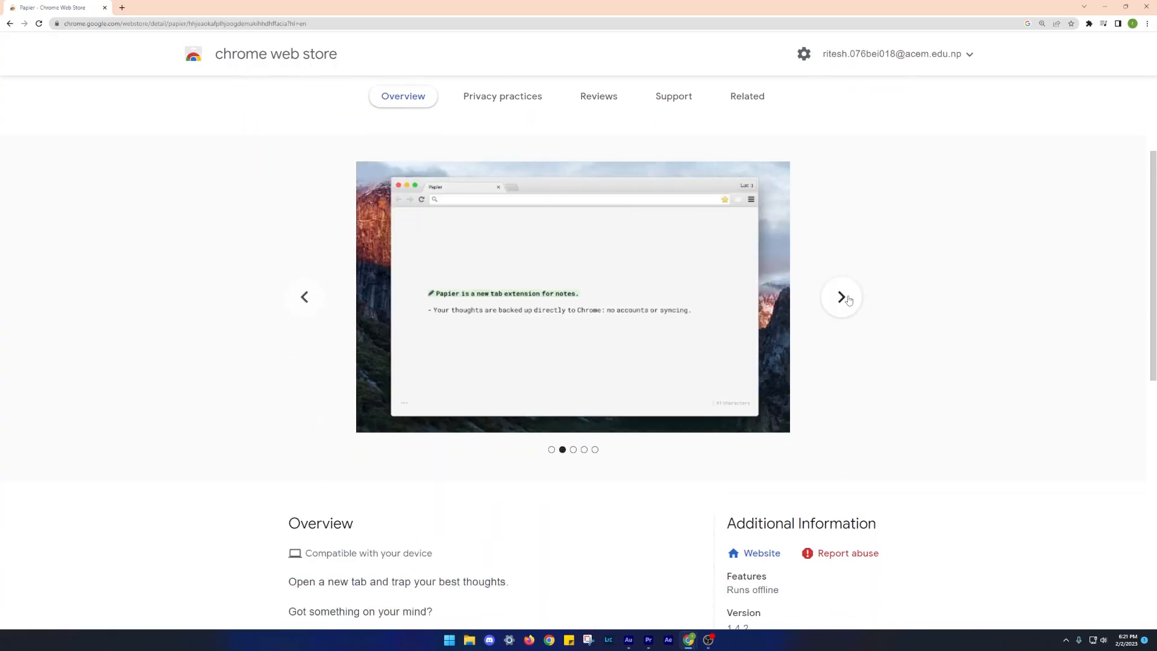
- Advance Papier's screenshot carousel to the image describing it as a new-tab notes extension
{"action": "left_click", "coordinate": [841, 296]}
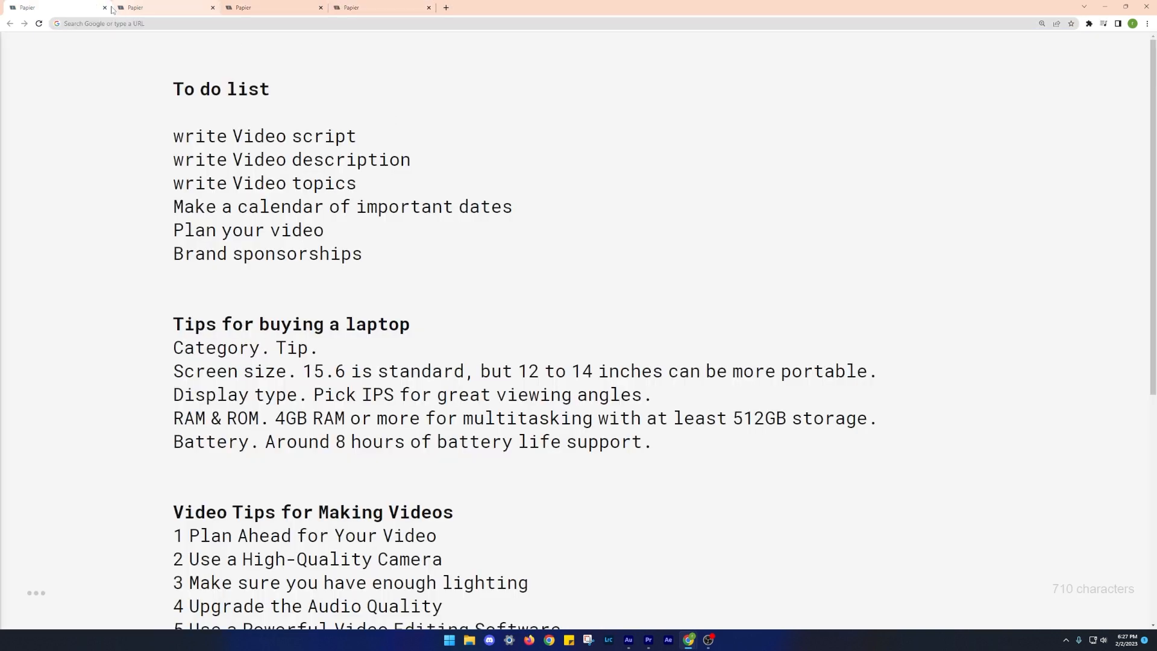
- Close an extra Papier tab so the dark-mode notes and options menu show
{"action": "left_click", "coordinate": [35, 593]}
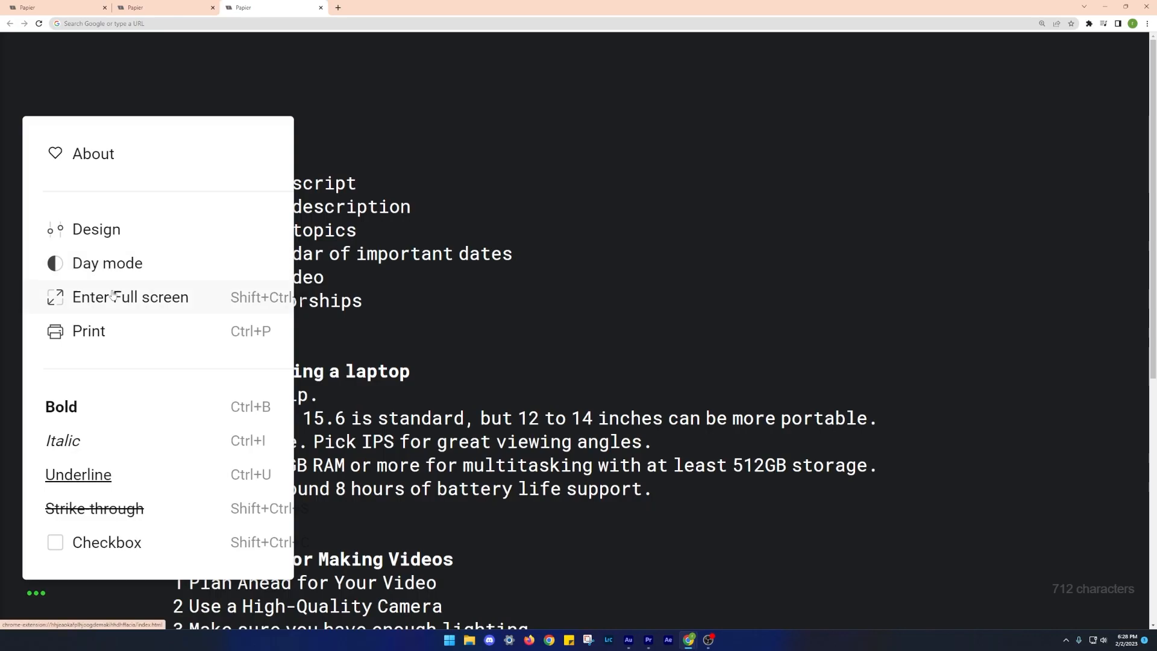
{"action": "mouse_move", "coordinate": [104, 335]}
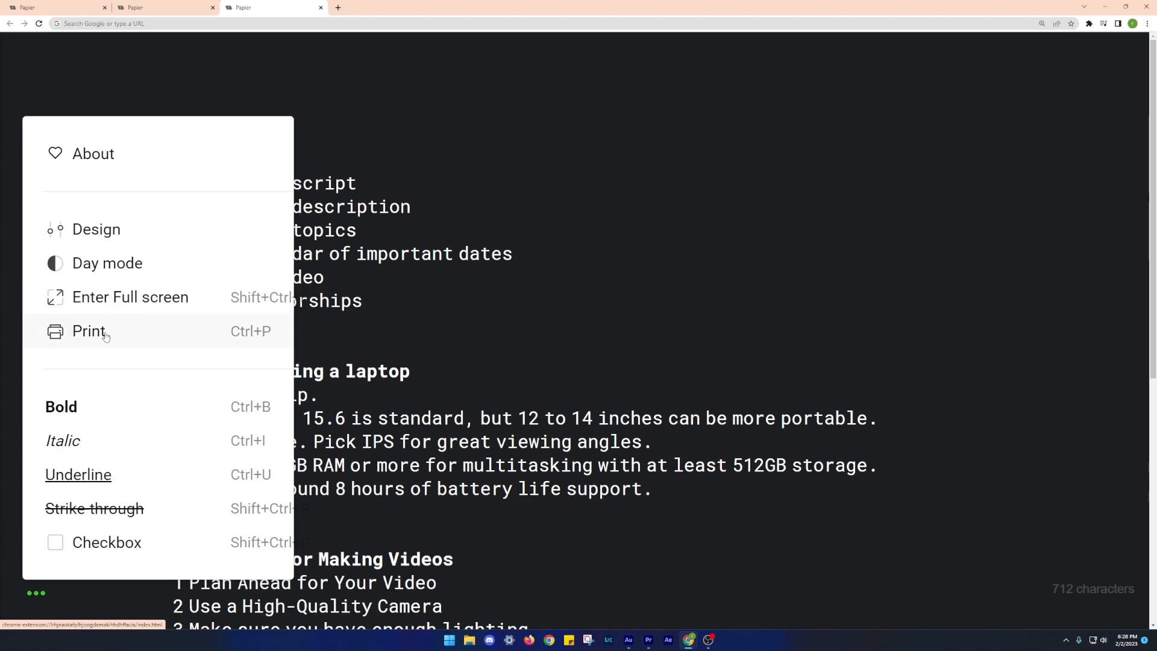
{"action": "mouse_move", "coordinate": [94, 413]}
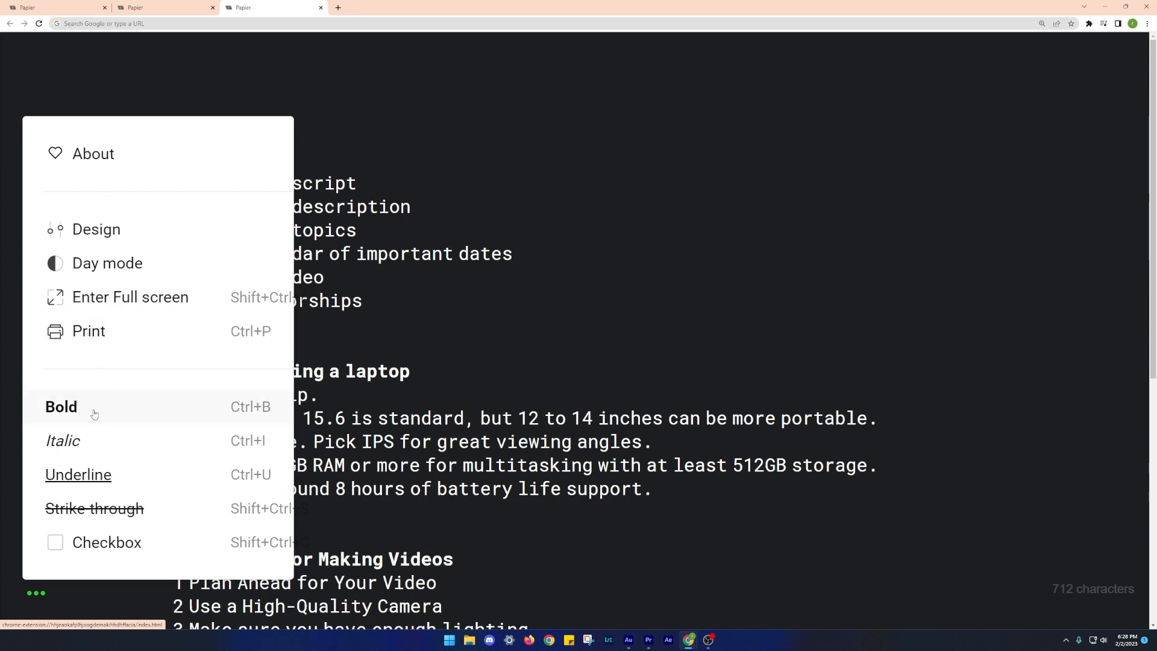